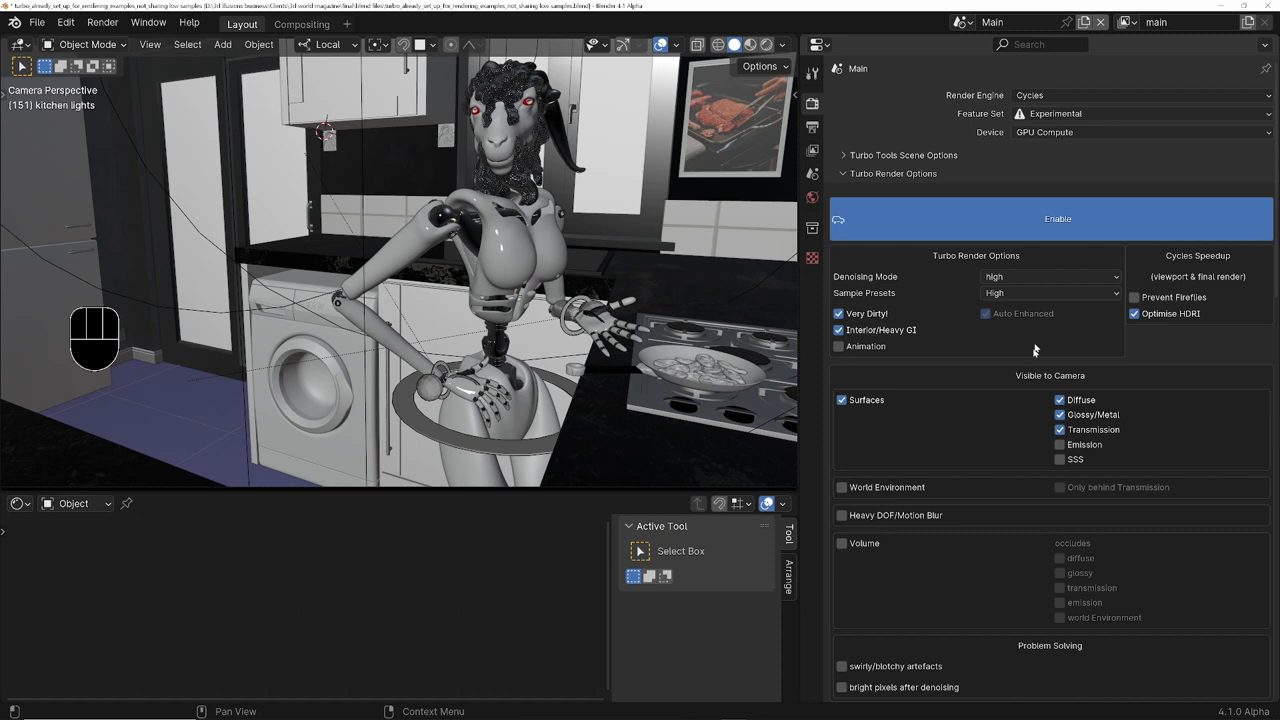
Choose the High sample preset in Turbo Render Options.
click(1050, 292)
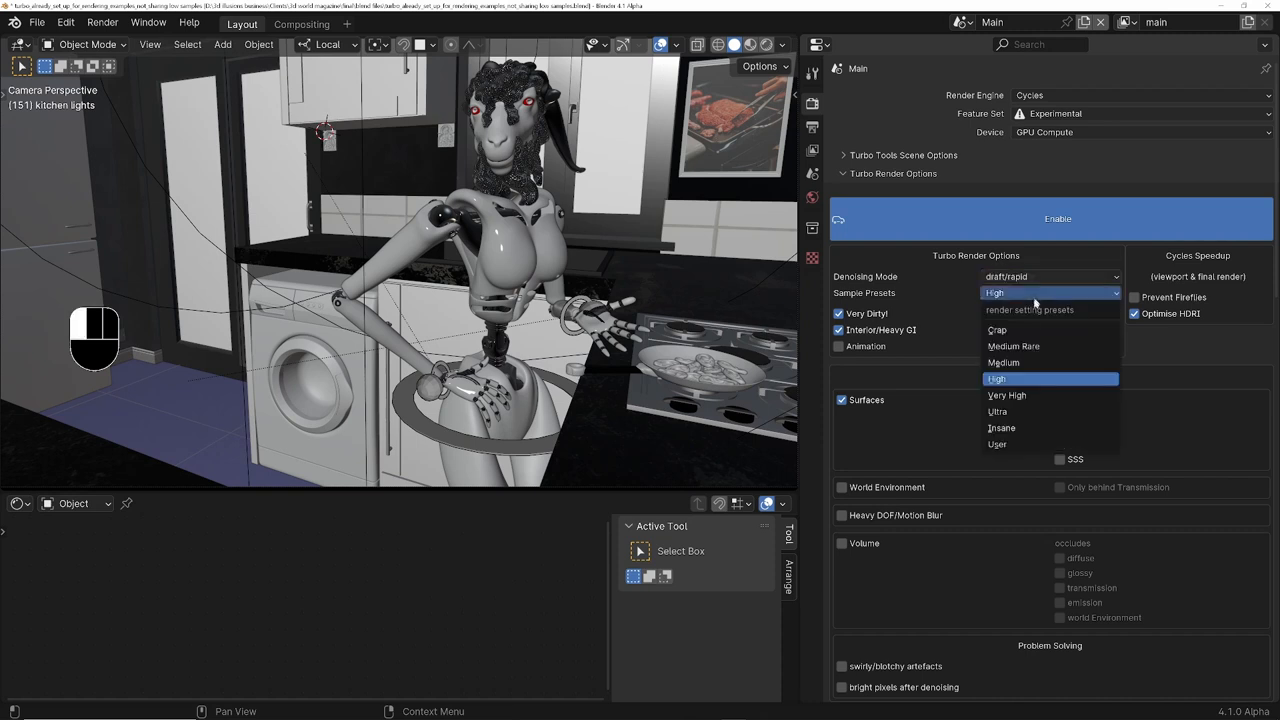
click(996, 330)
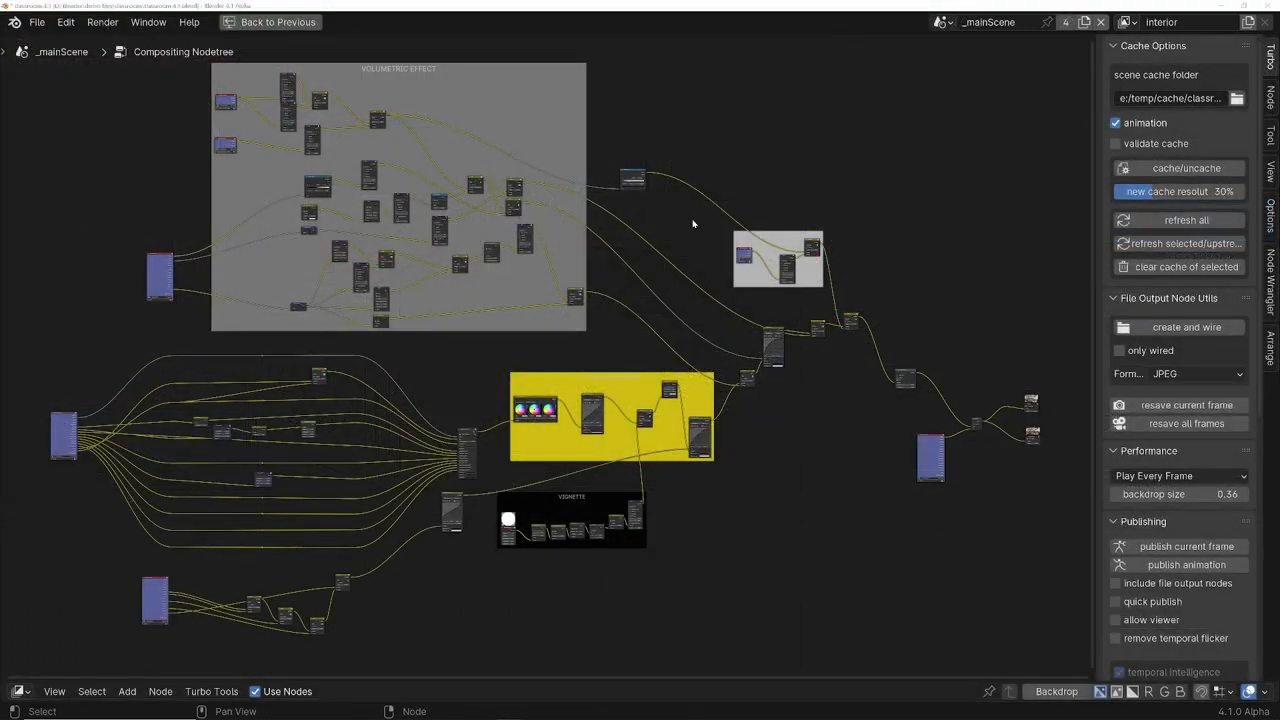
mouse_move(848, 272)
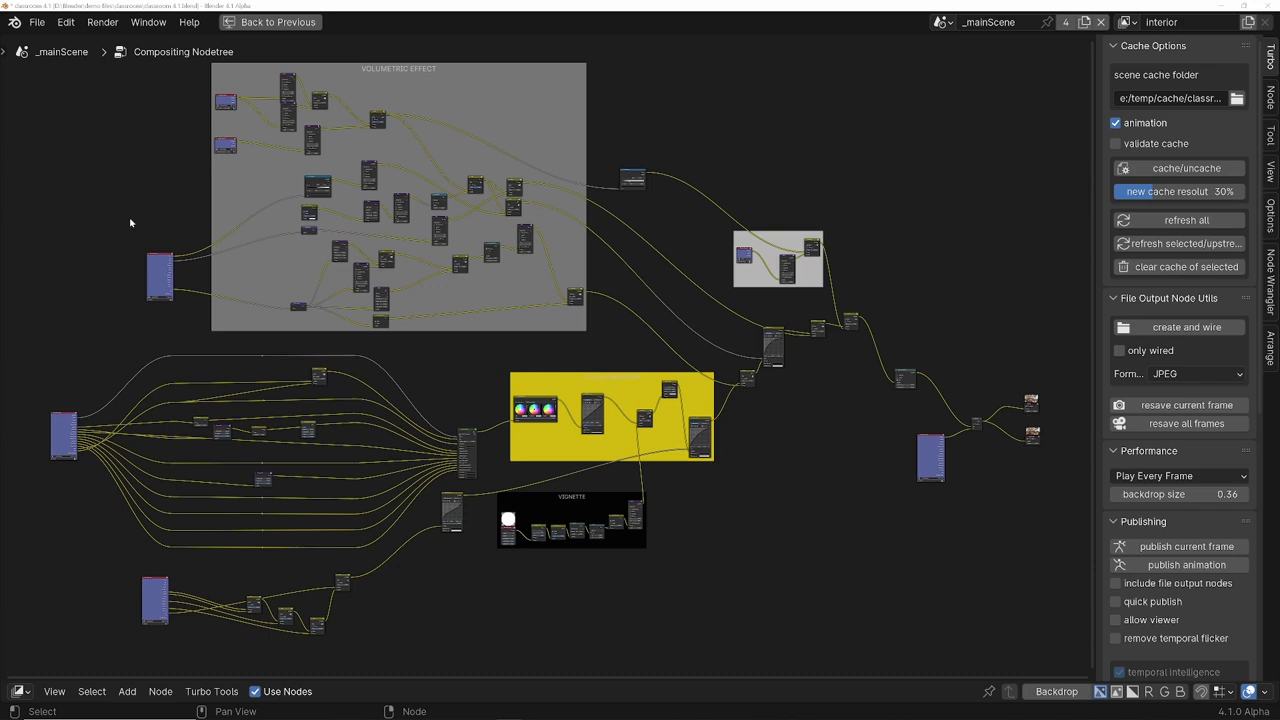
mouse_move(780, 334)
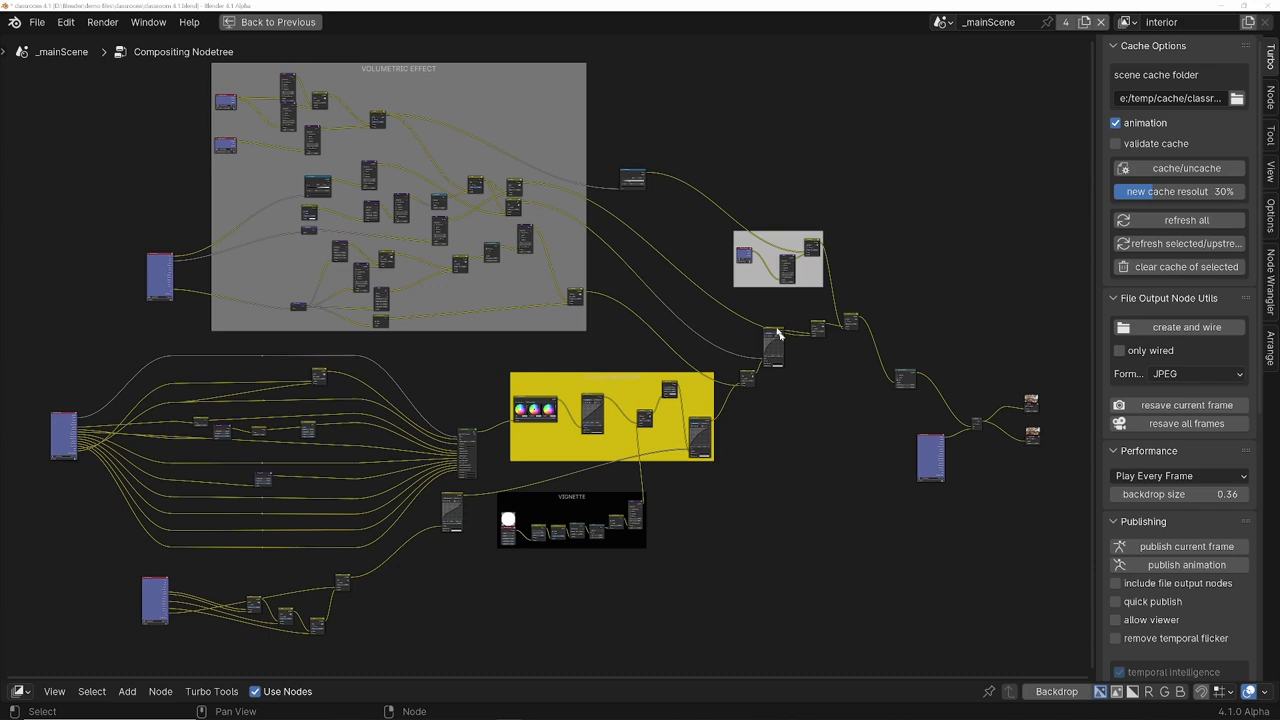
mouse_move(884, 482)
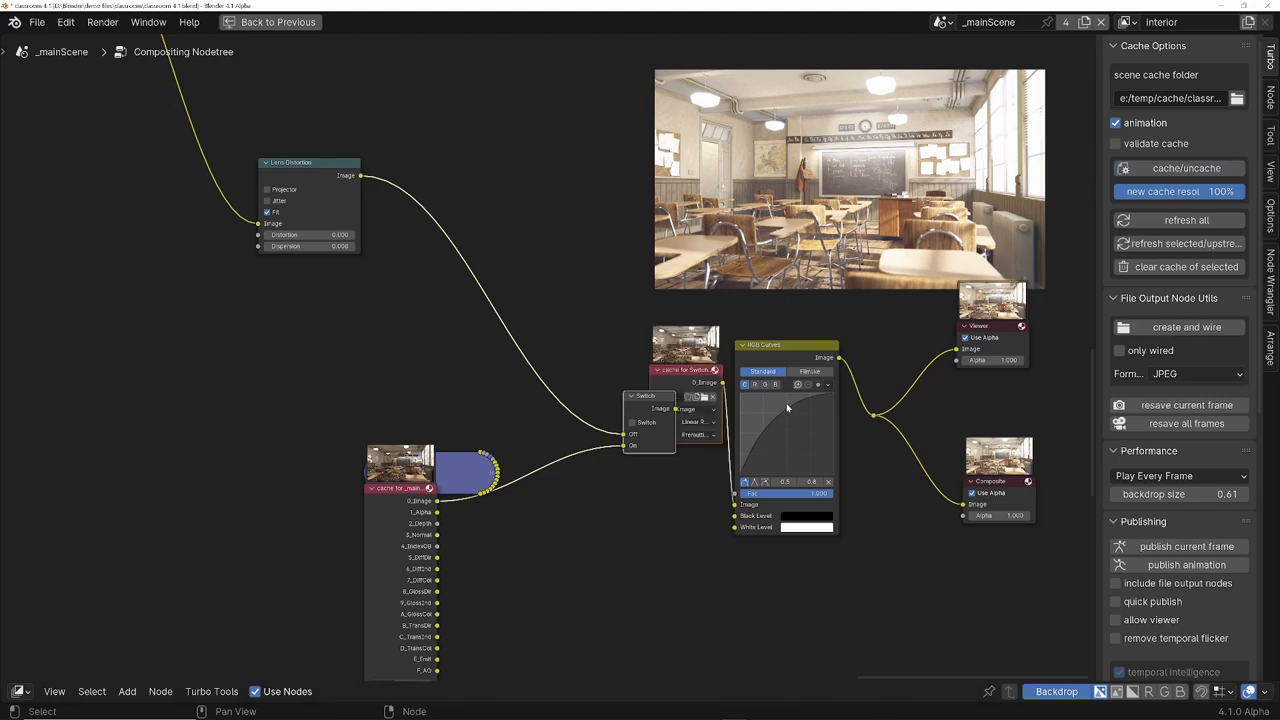
Nudge the compositor view around the Turbo cache node over the backdrop render.
drag(788, 412, 778, 418)
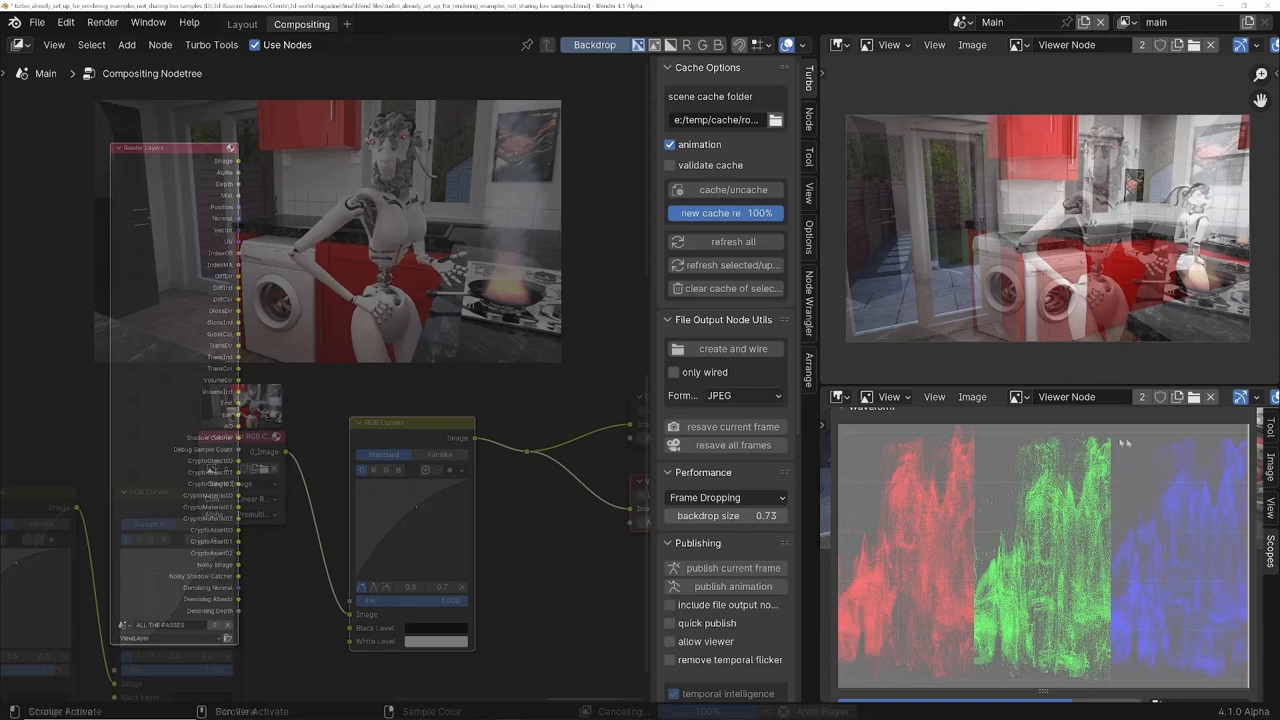
Set Turbo Tools output format to JPEG and create a File Output node wired to all passes.
click(742, 396)
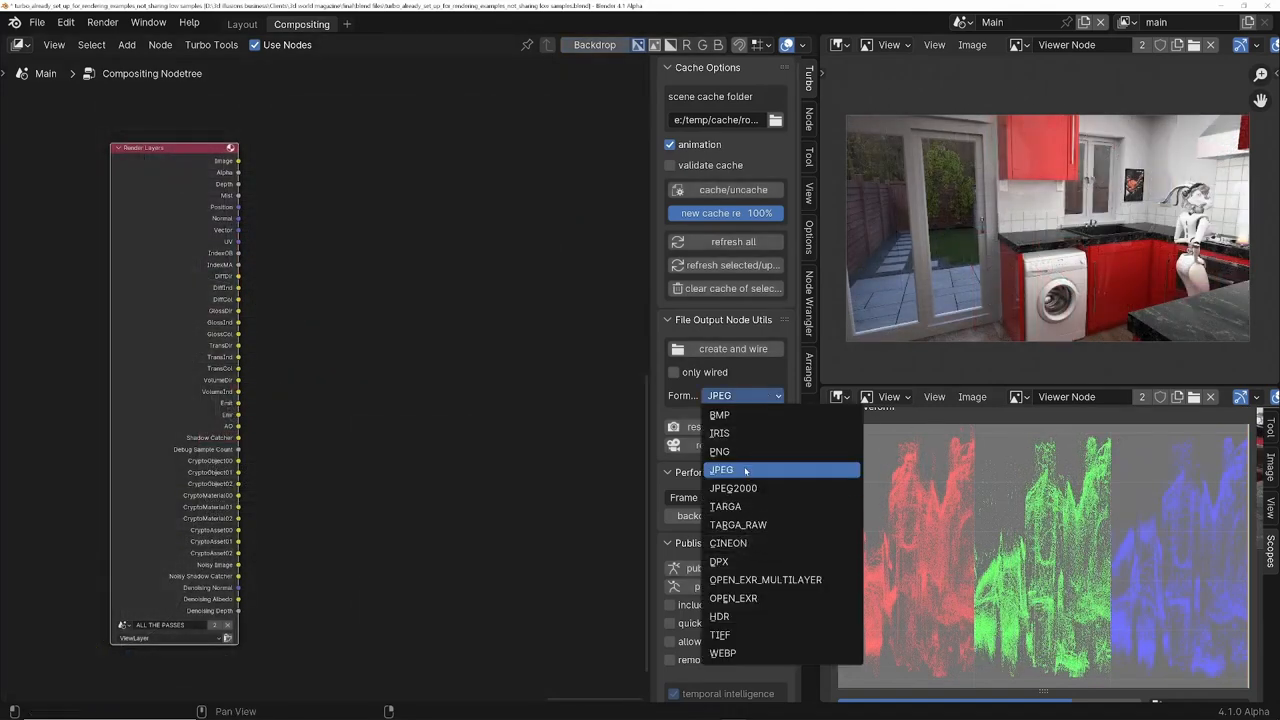
click(720, 468)
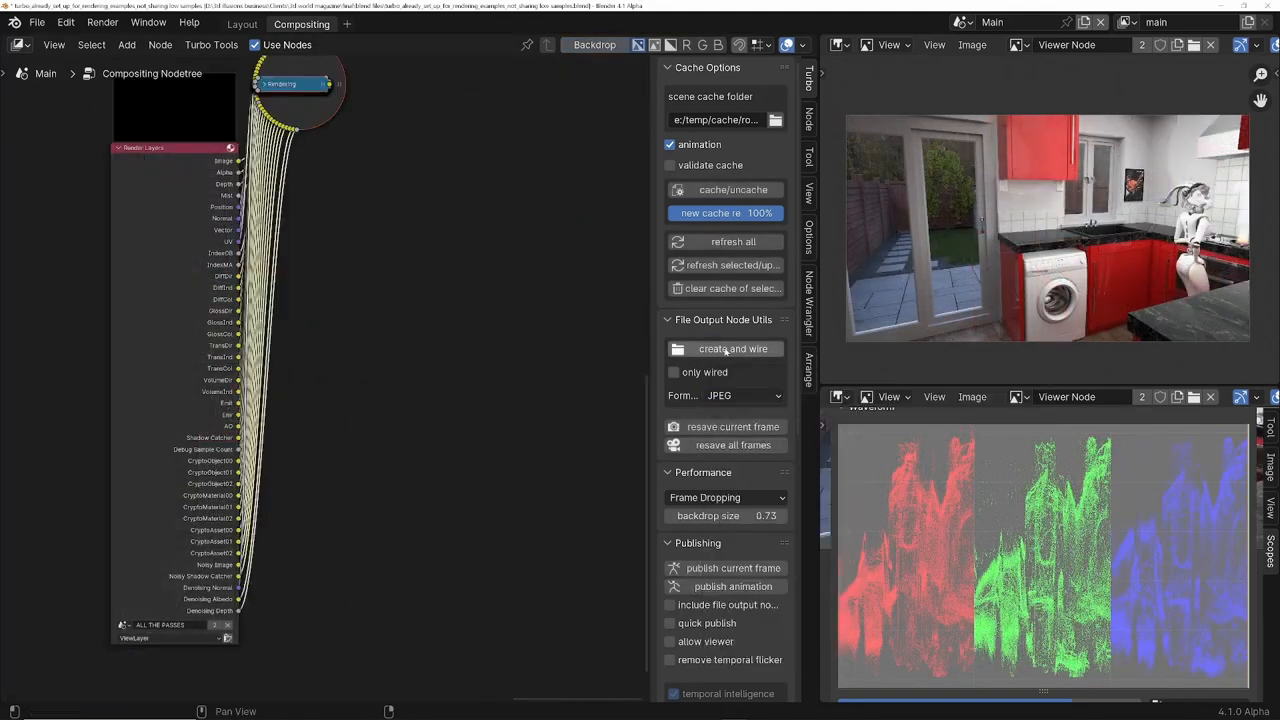
click(732, 348)
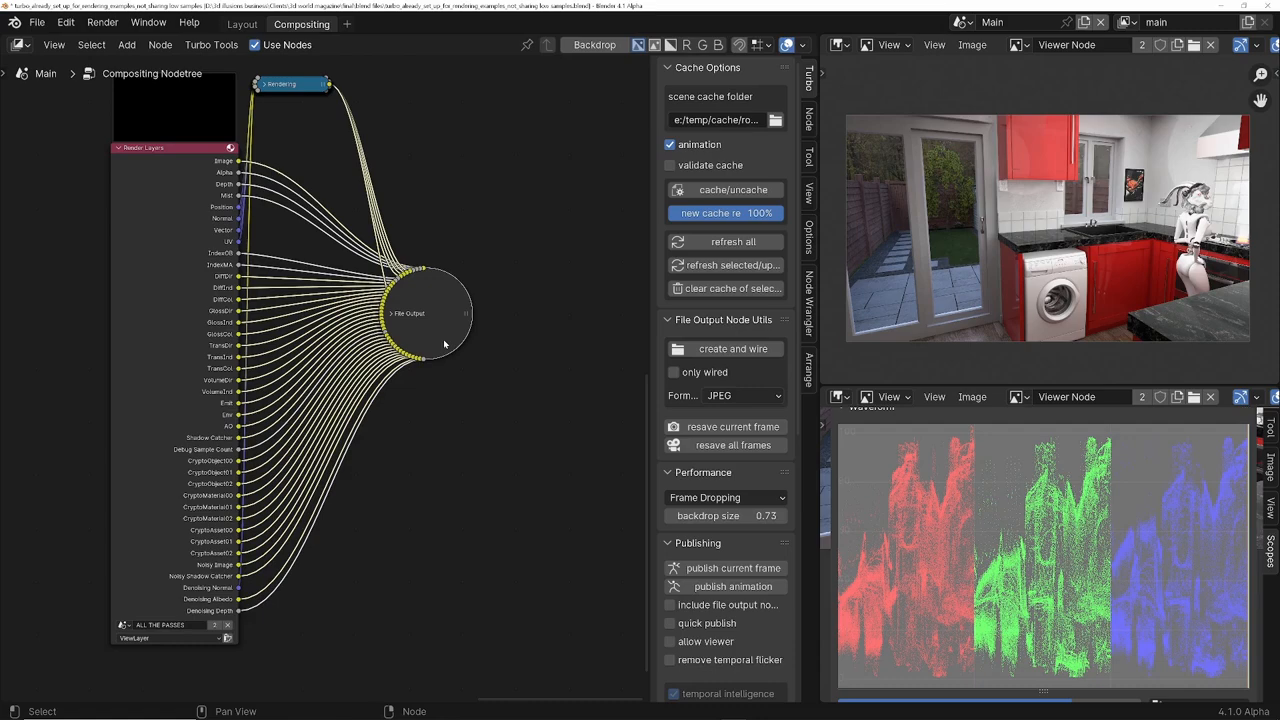